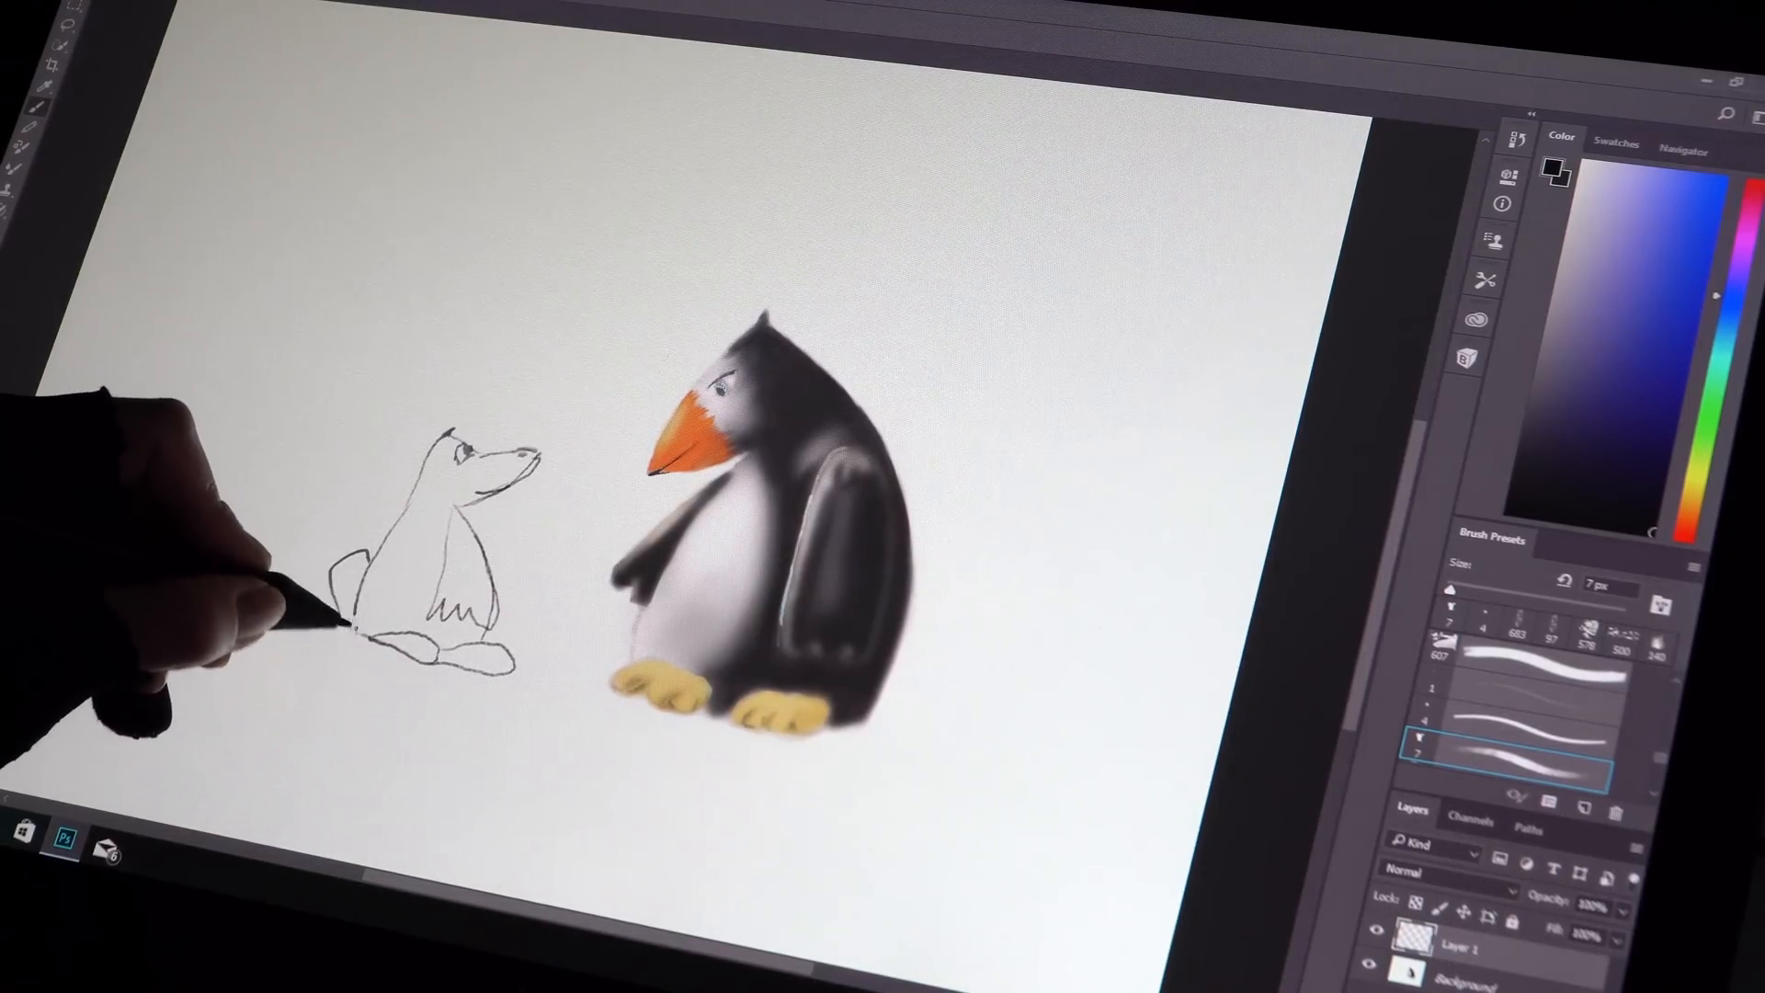
pyautogui.moveTo(314, 529)
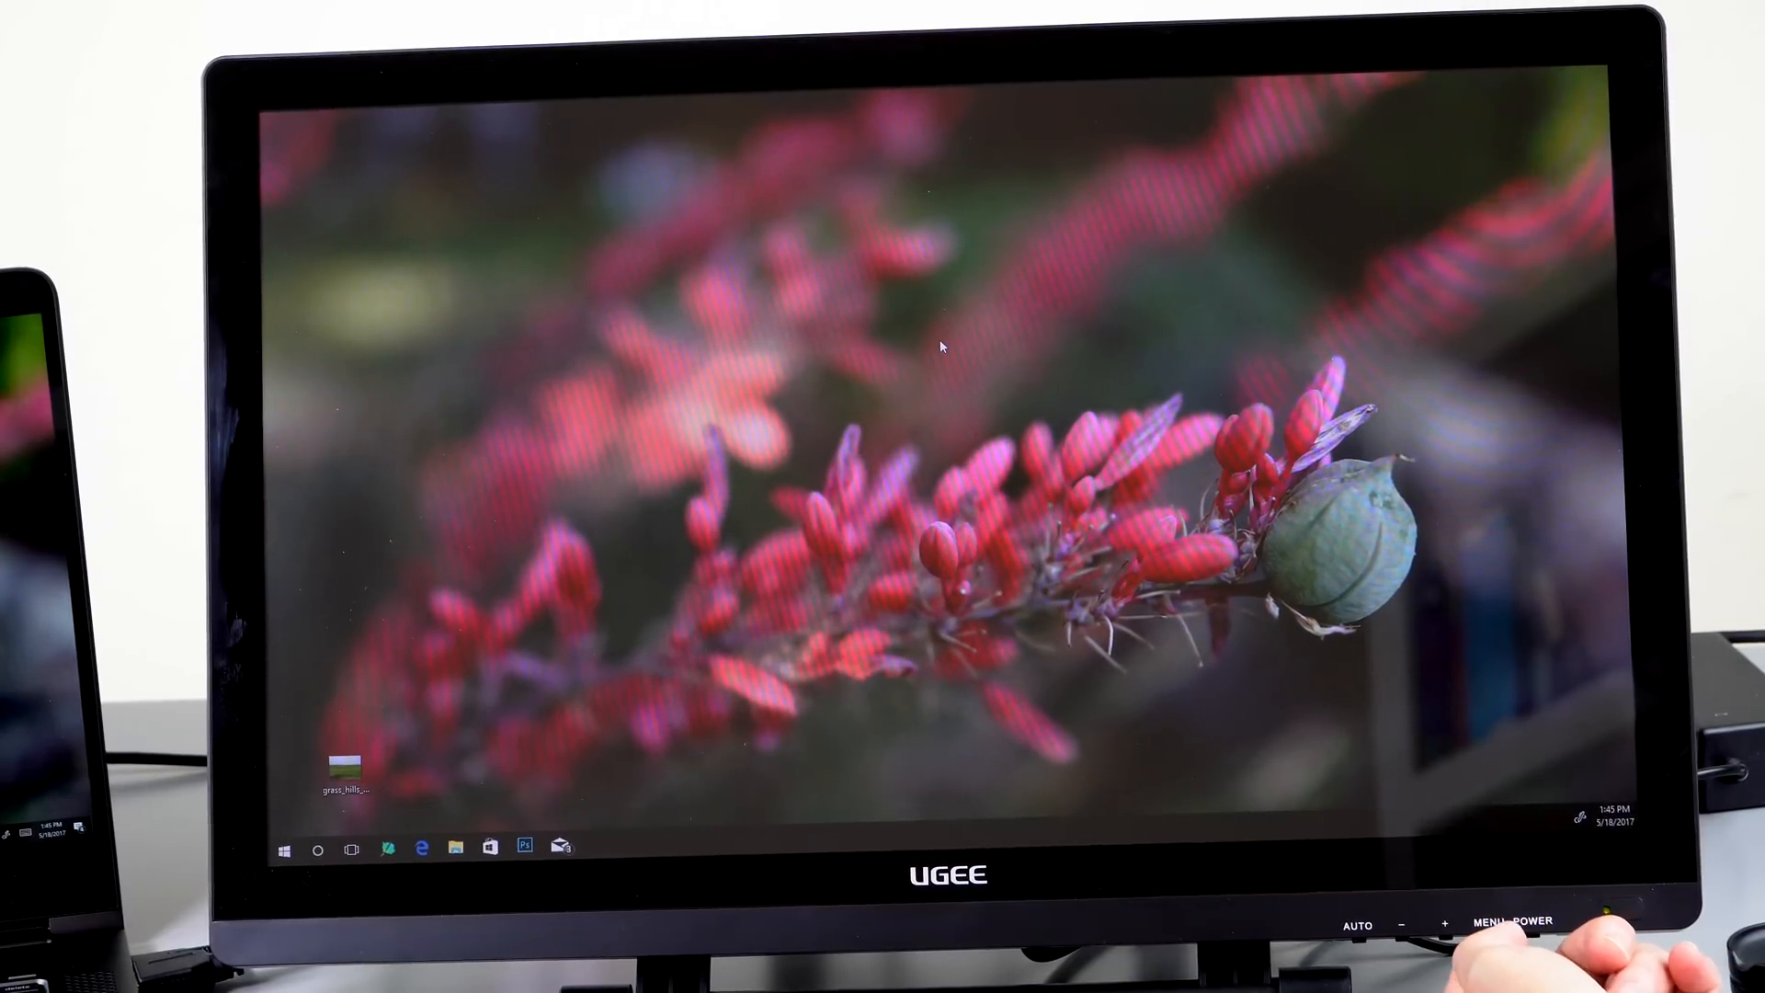
pyautogui.click(1489, 923)
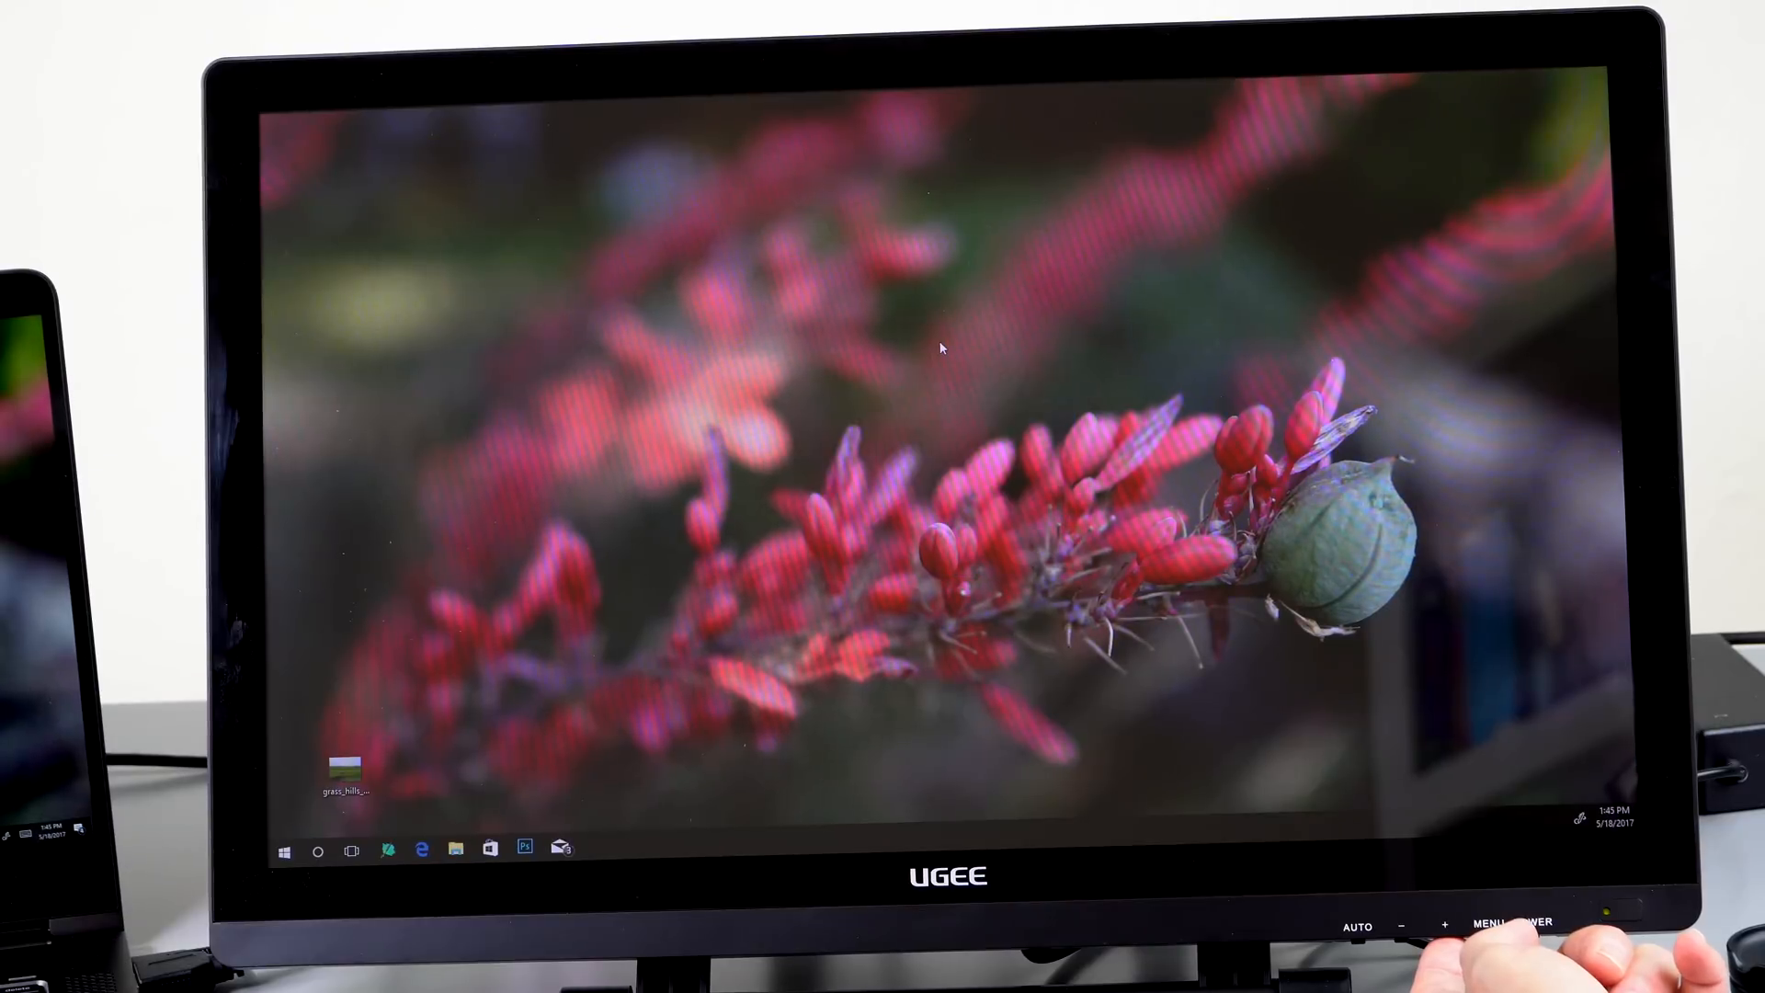
pyautogui.click(1516, 925)
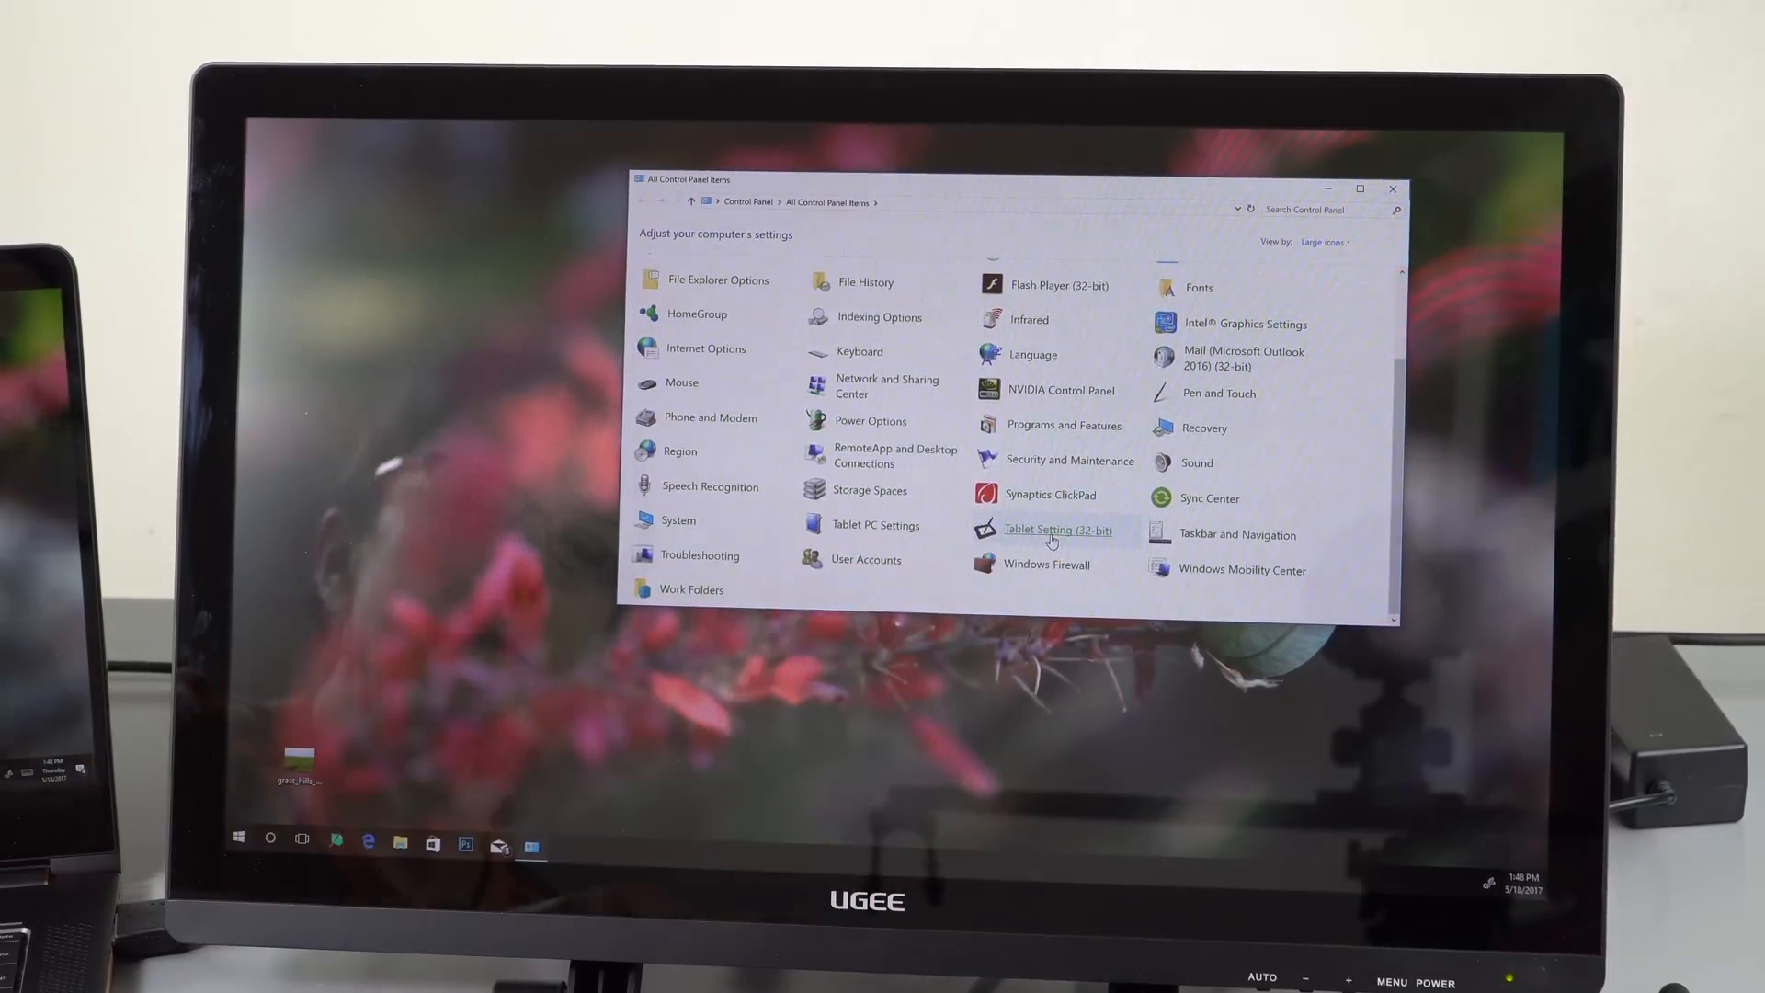
# Step: Go through Tablet Setting, Monitor Setting and Button pages, showing the pen button Mouse Command choices
pyautogui.click(1056, 530)
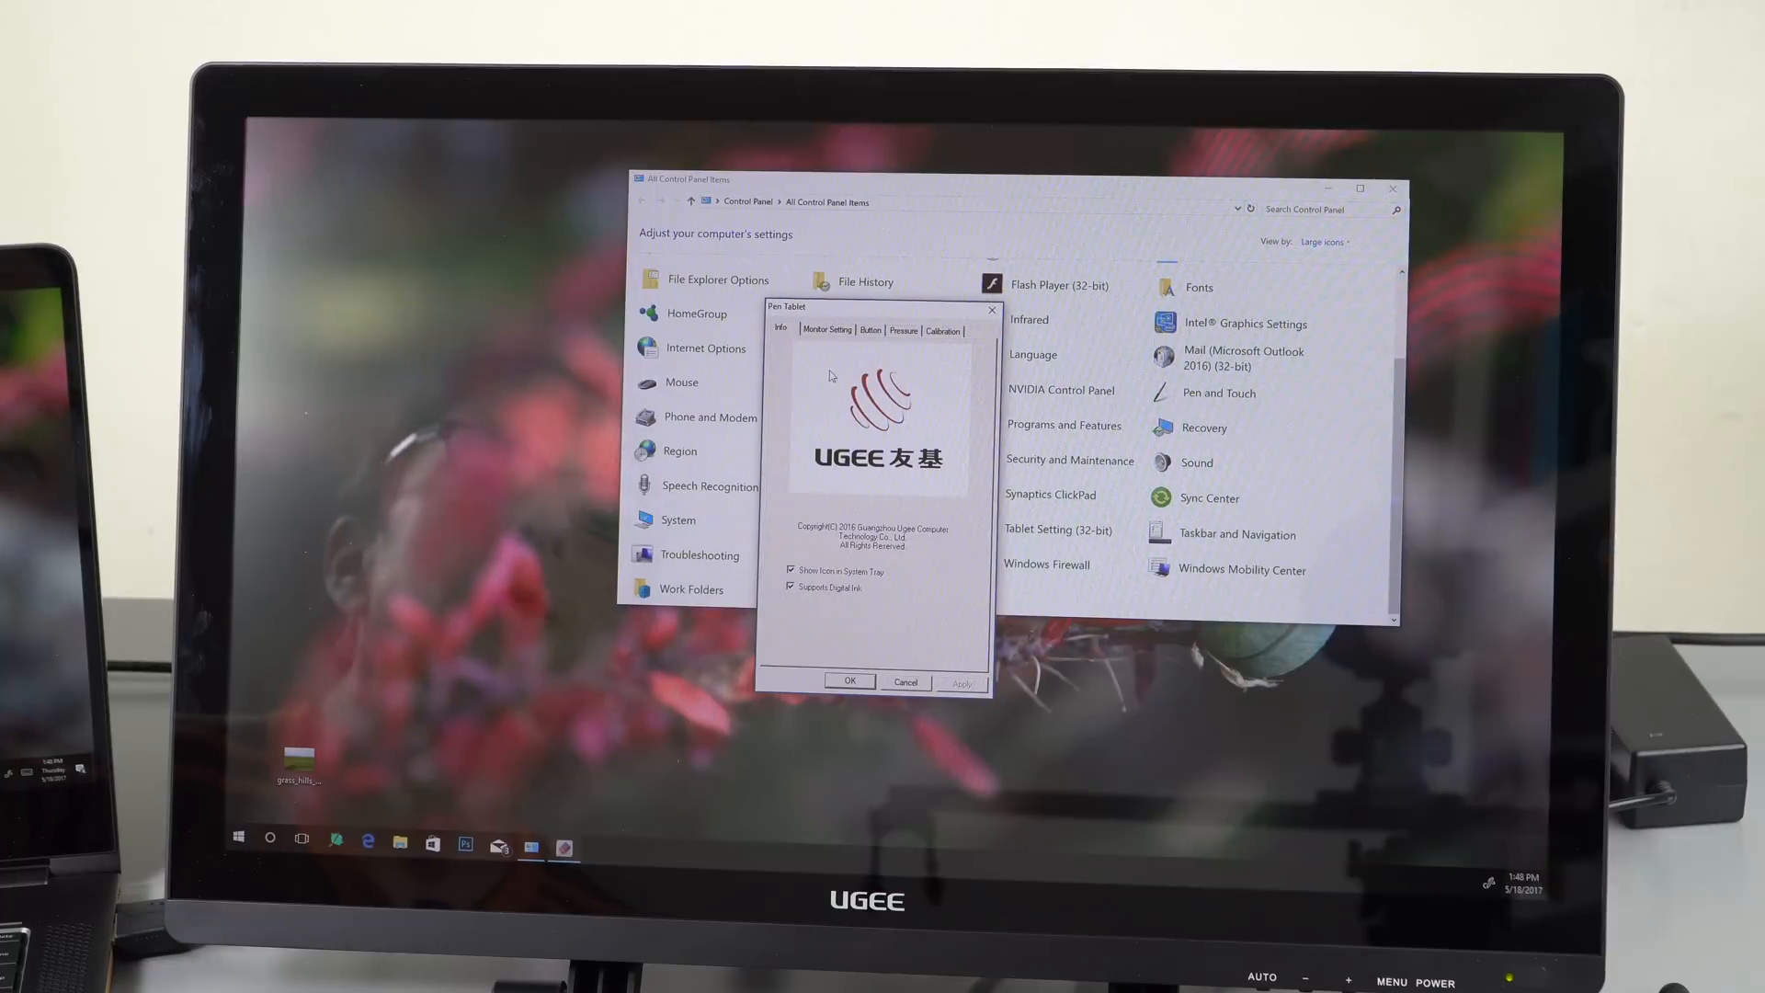
pyautogui.click(828, 329)
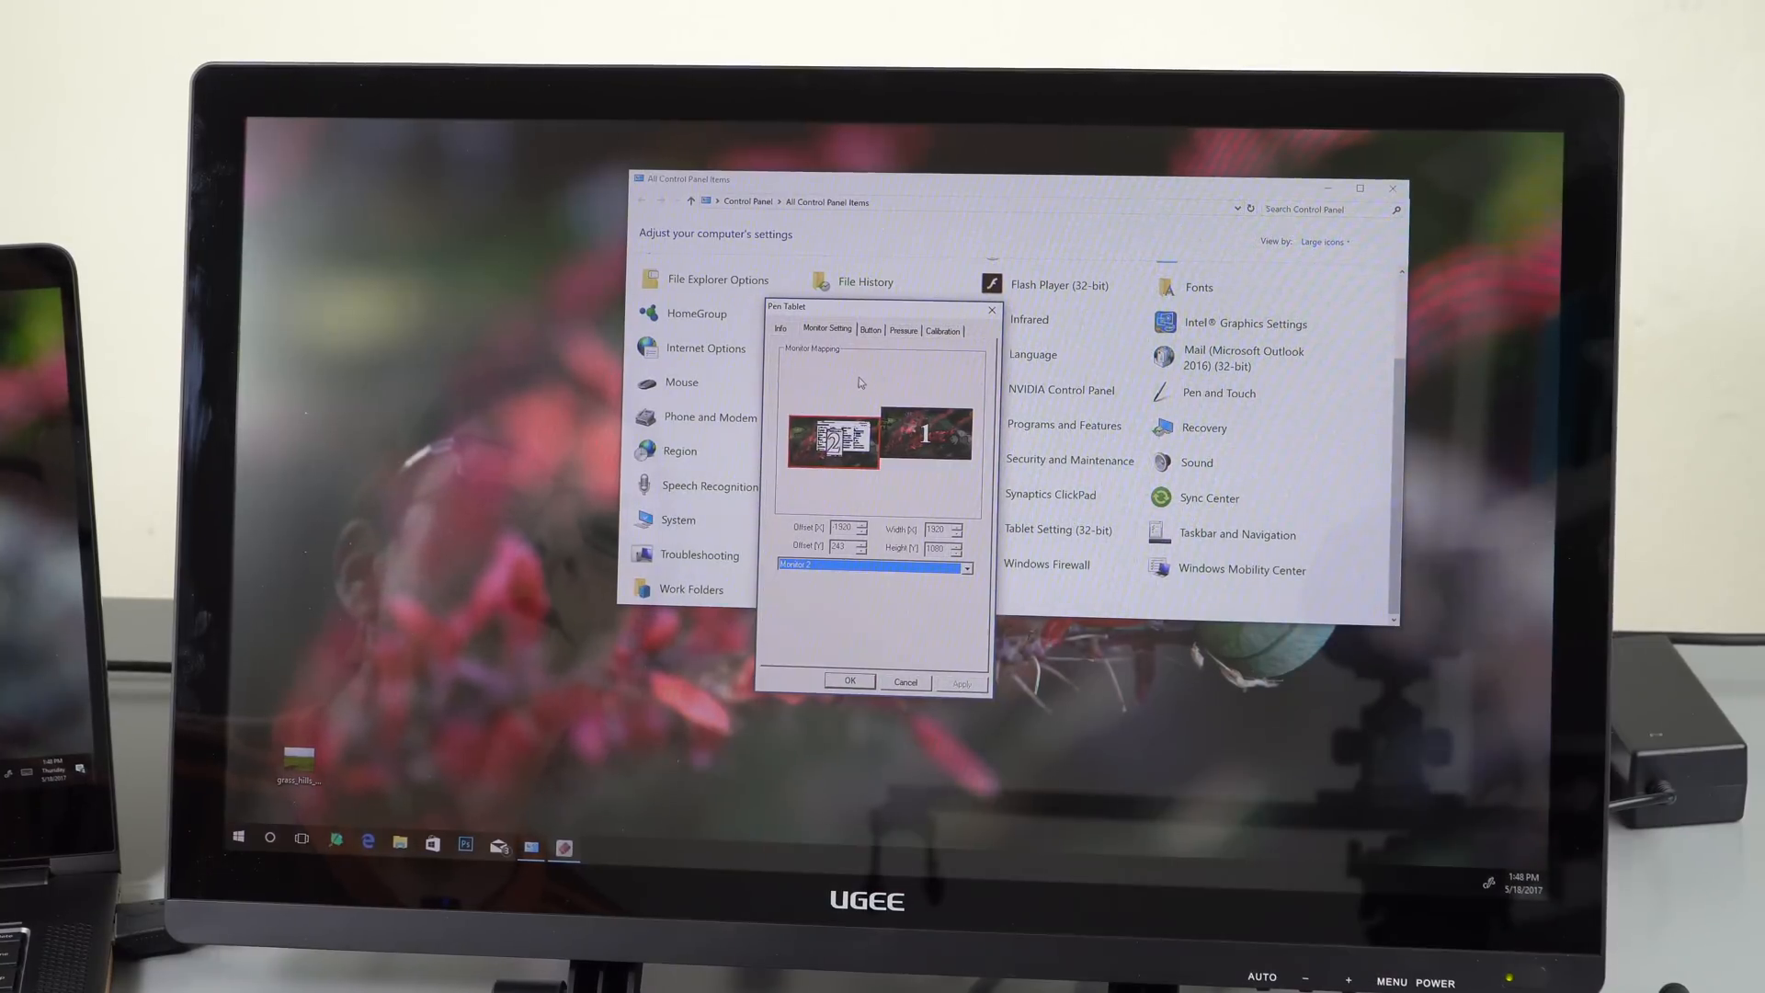
pyautogui.click(870, 329)
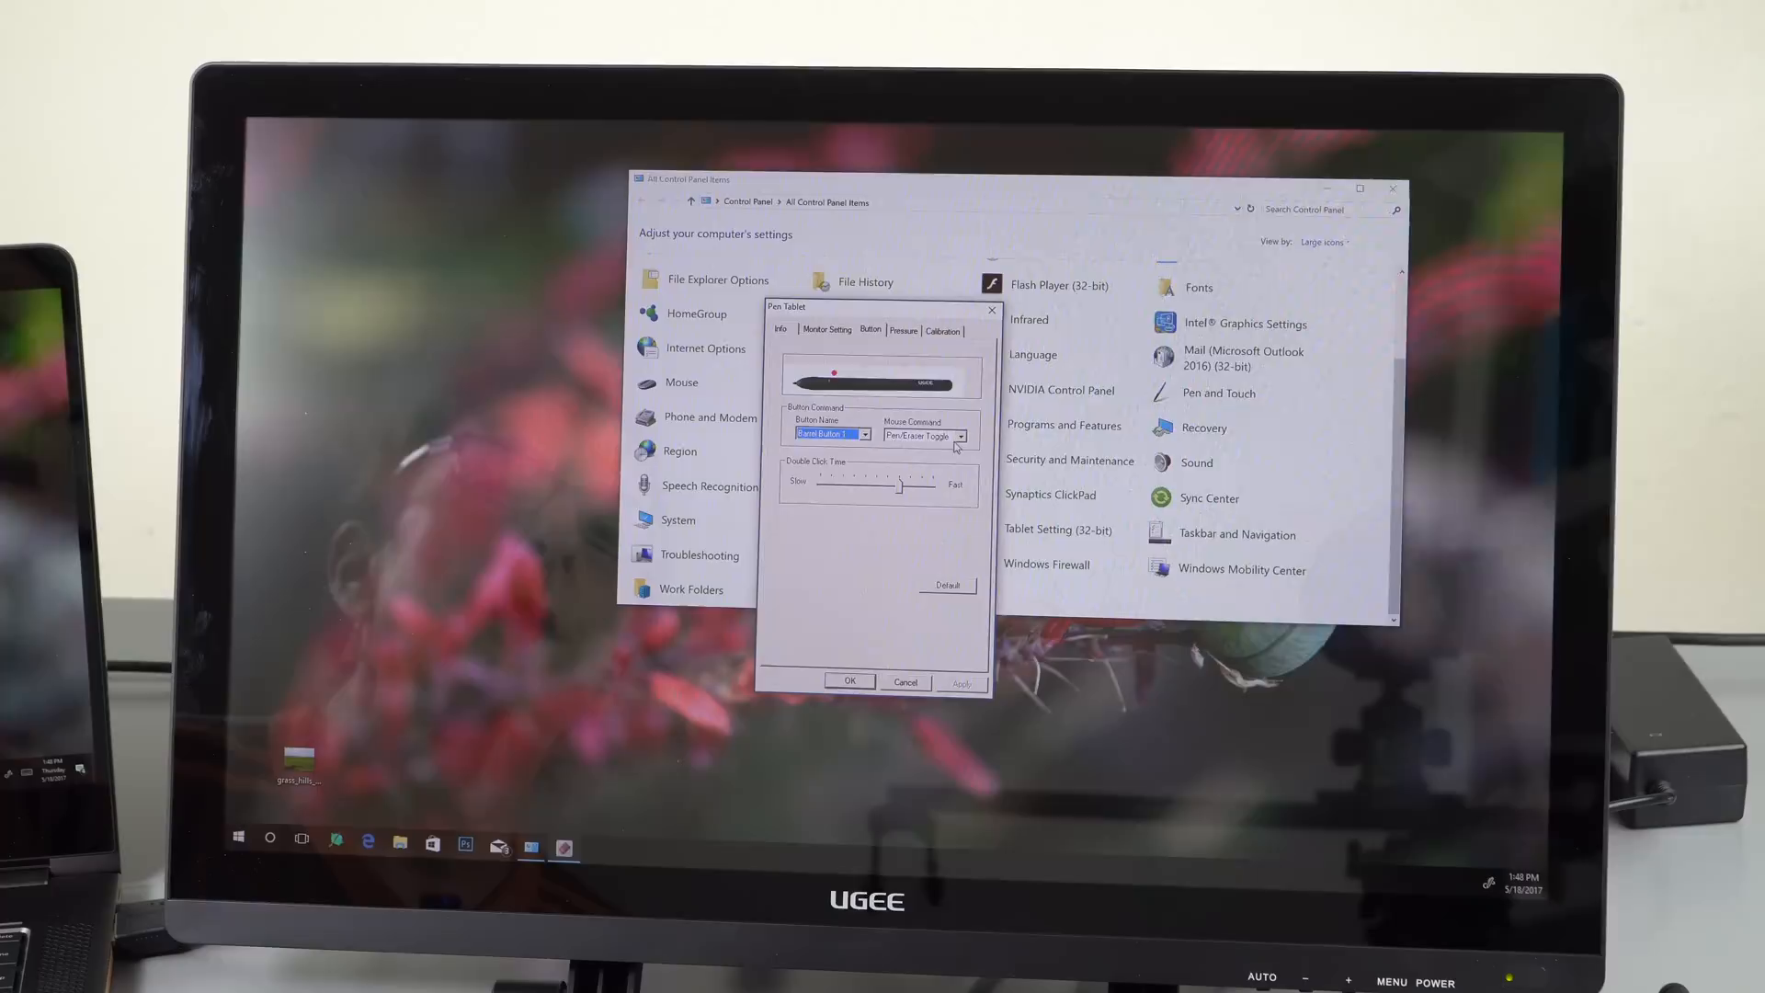
pyautogui.click(962, 434)
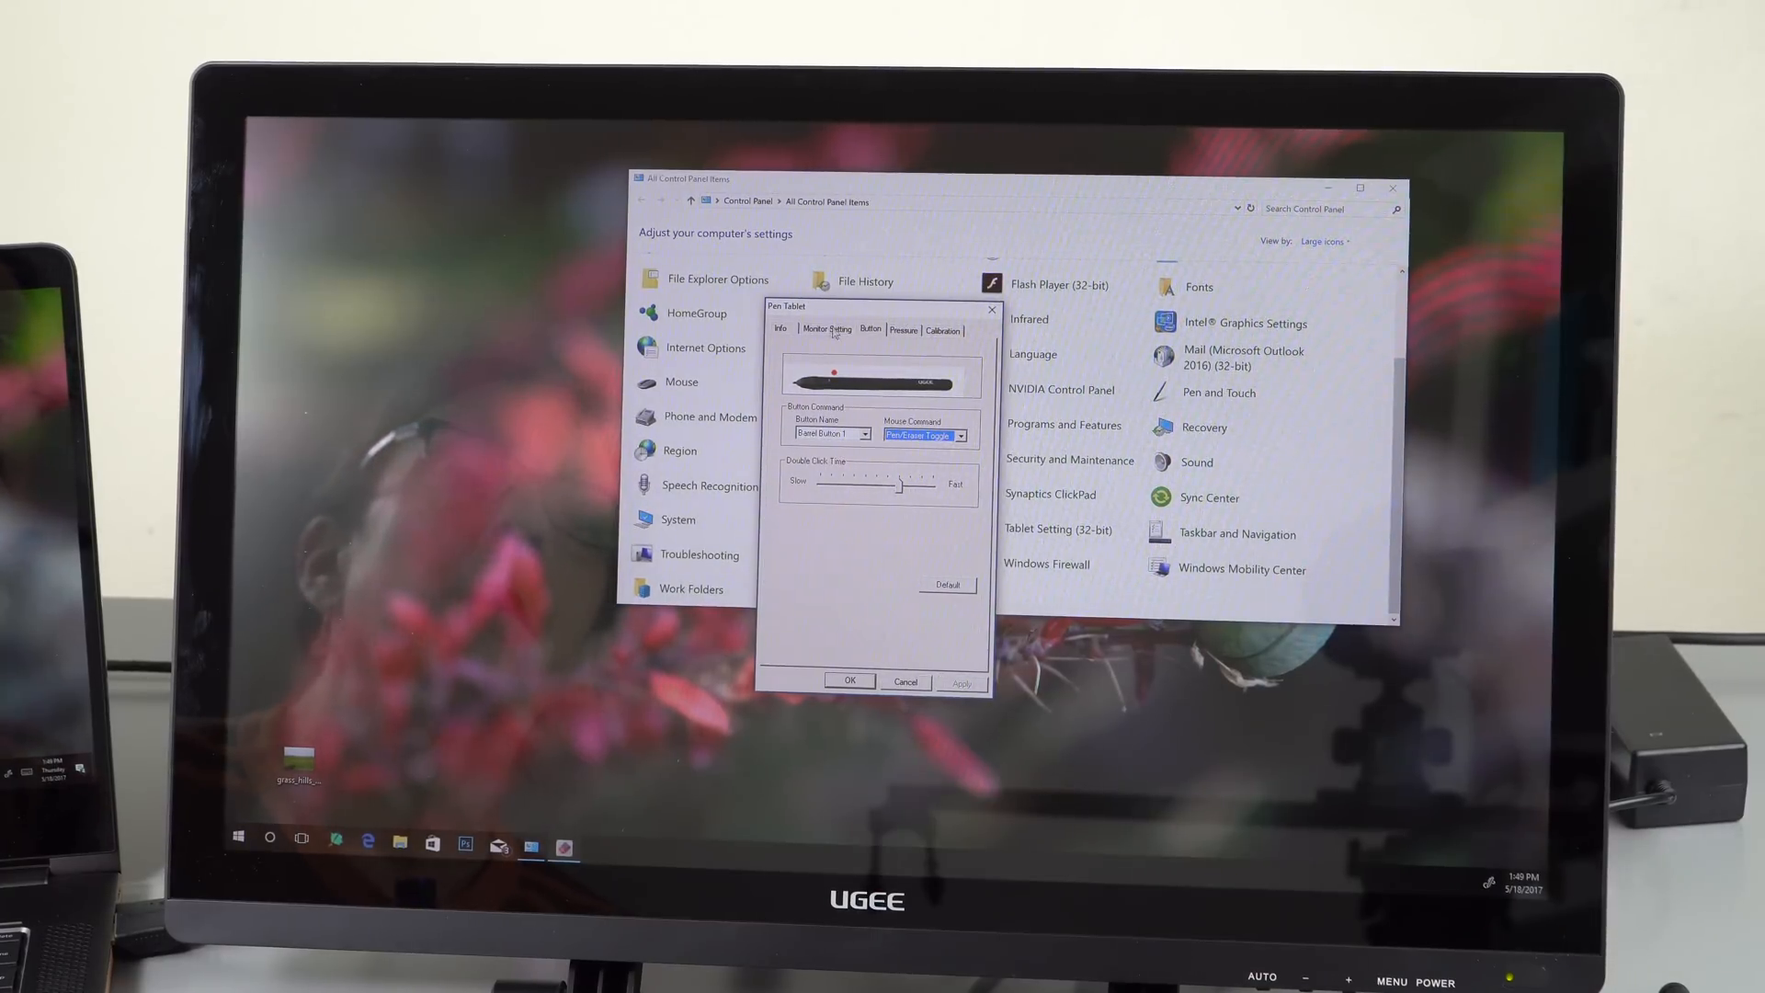
# Step: Switch to the Pressure page to scribble test strokes in the Pressure Test box
pyautogui.click(903, 329)
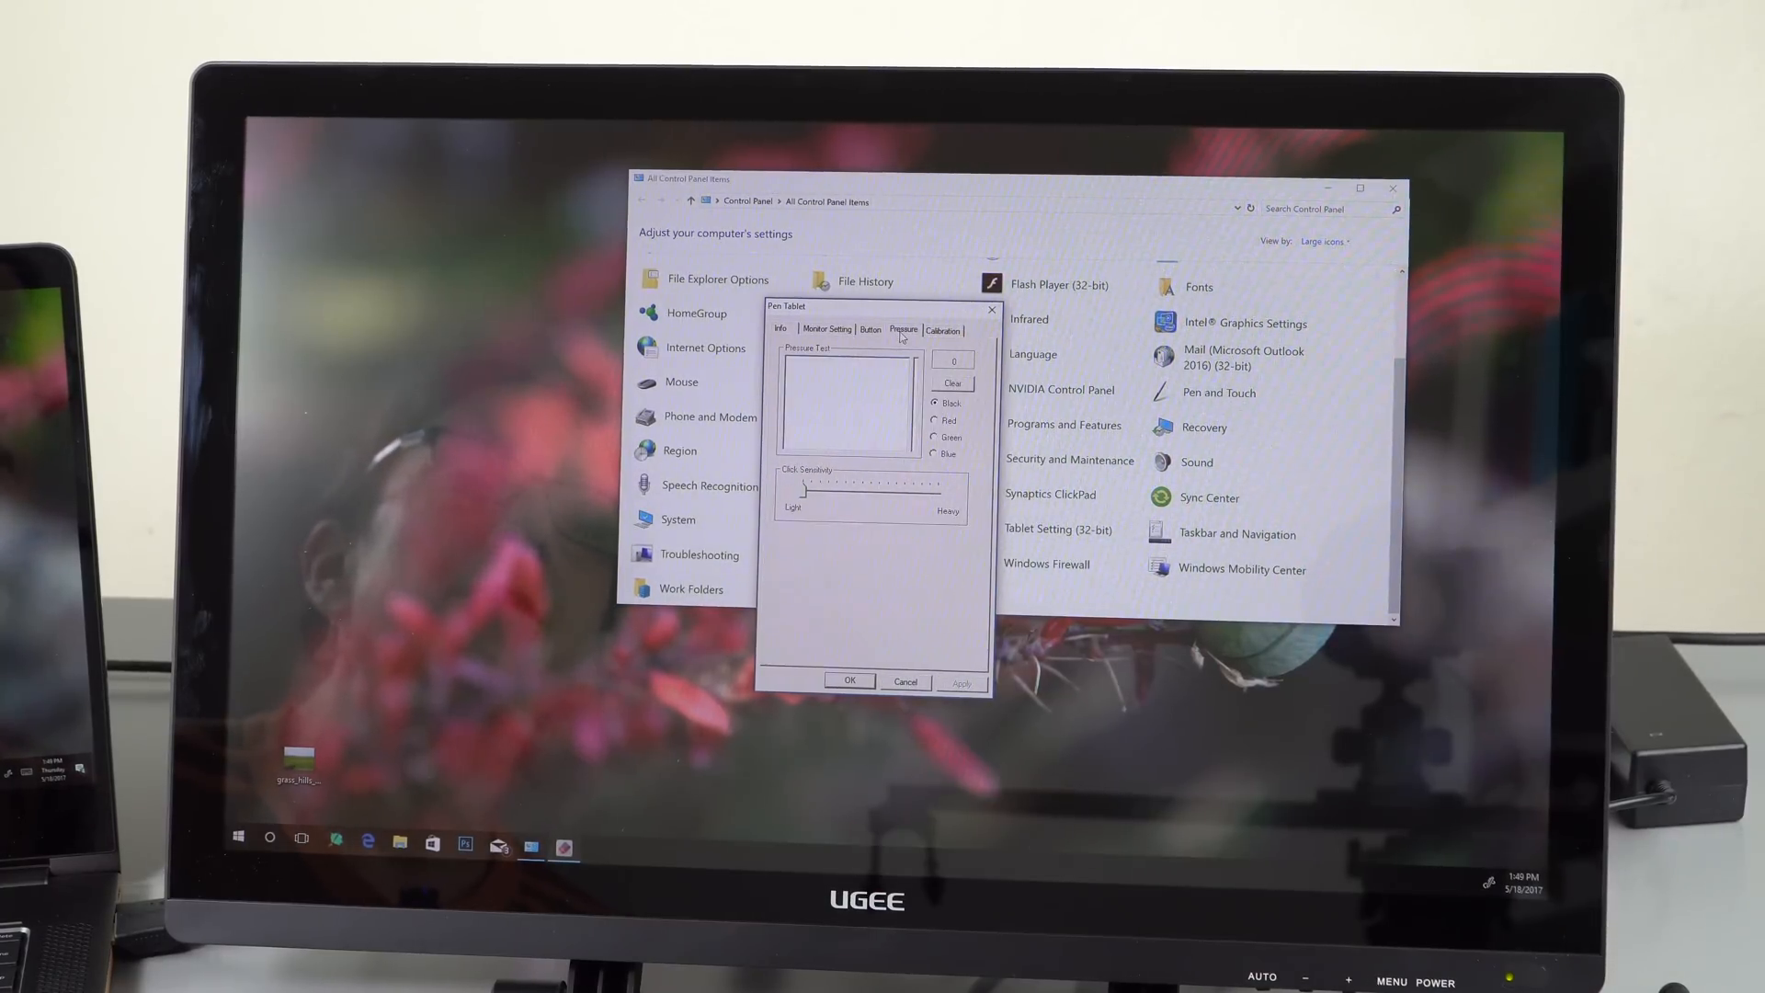
pyautogui.moveTo(833, 444)
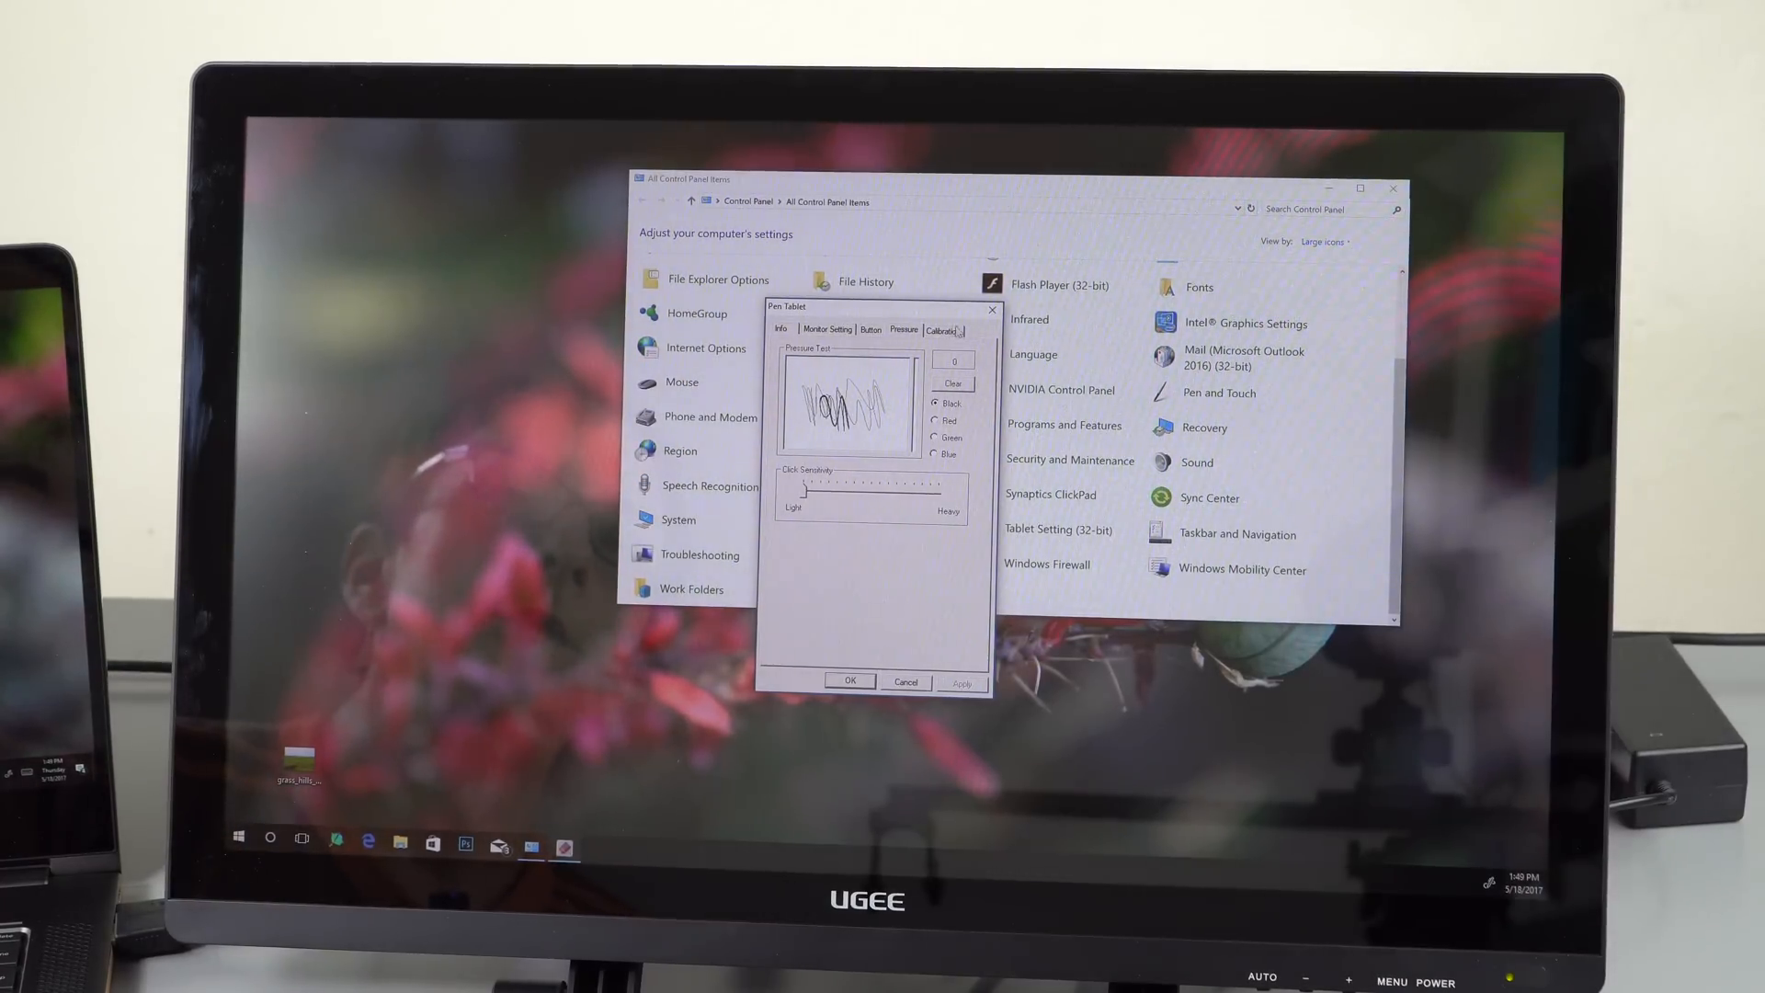
# Step: Review the Calibration page's Rotate choices, then cancel out of the Pen Tablet dialog
pyautogui.click(942, 329)
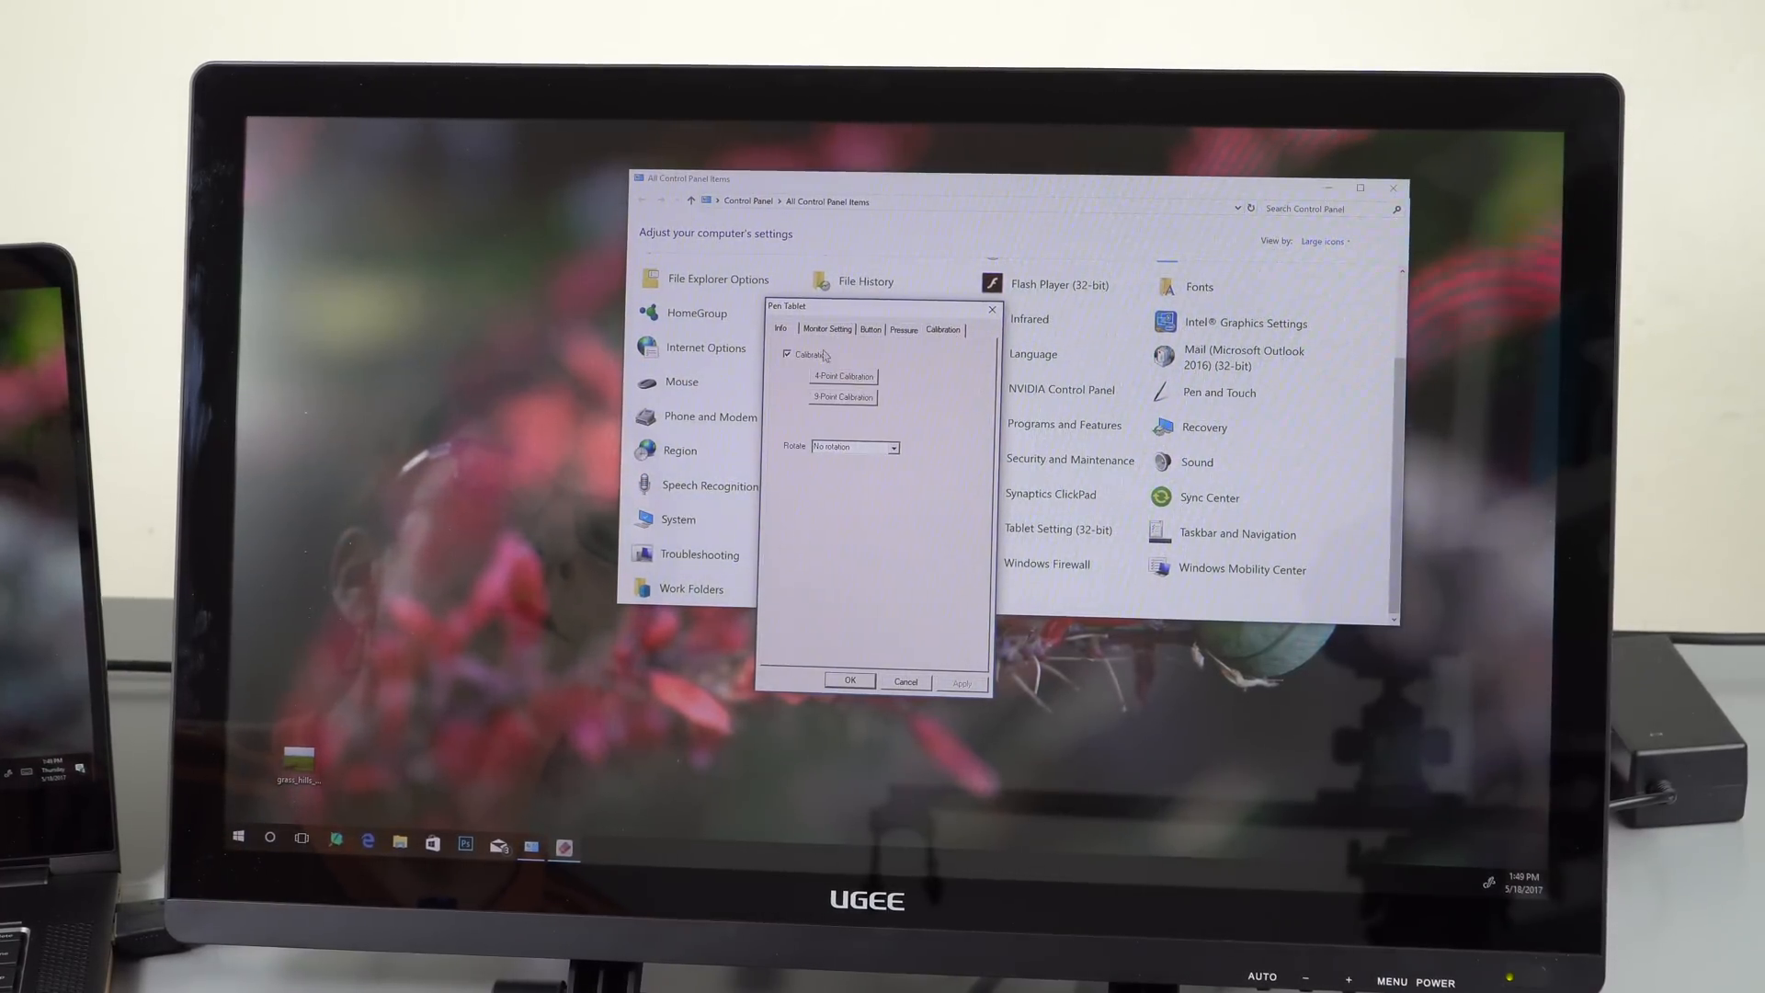
pyautogui.moveTo(940, 408)
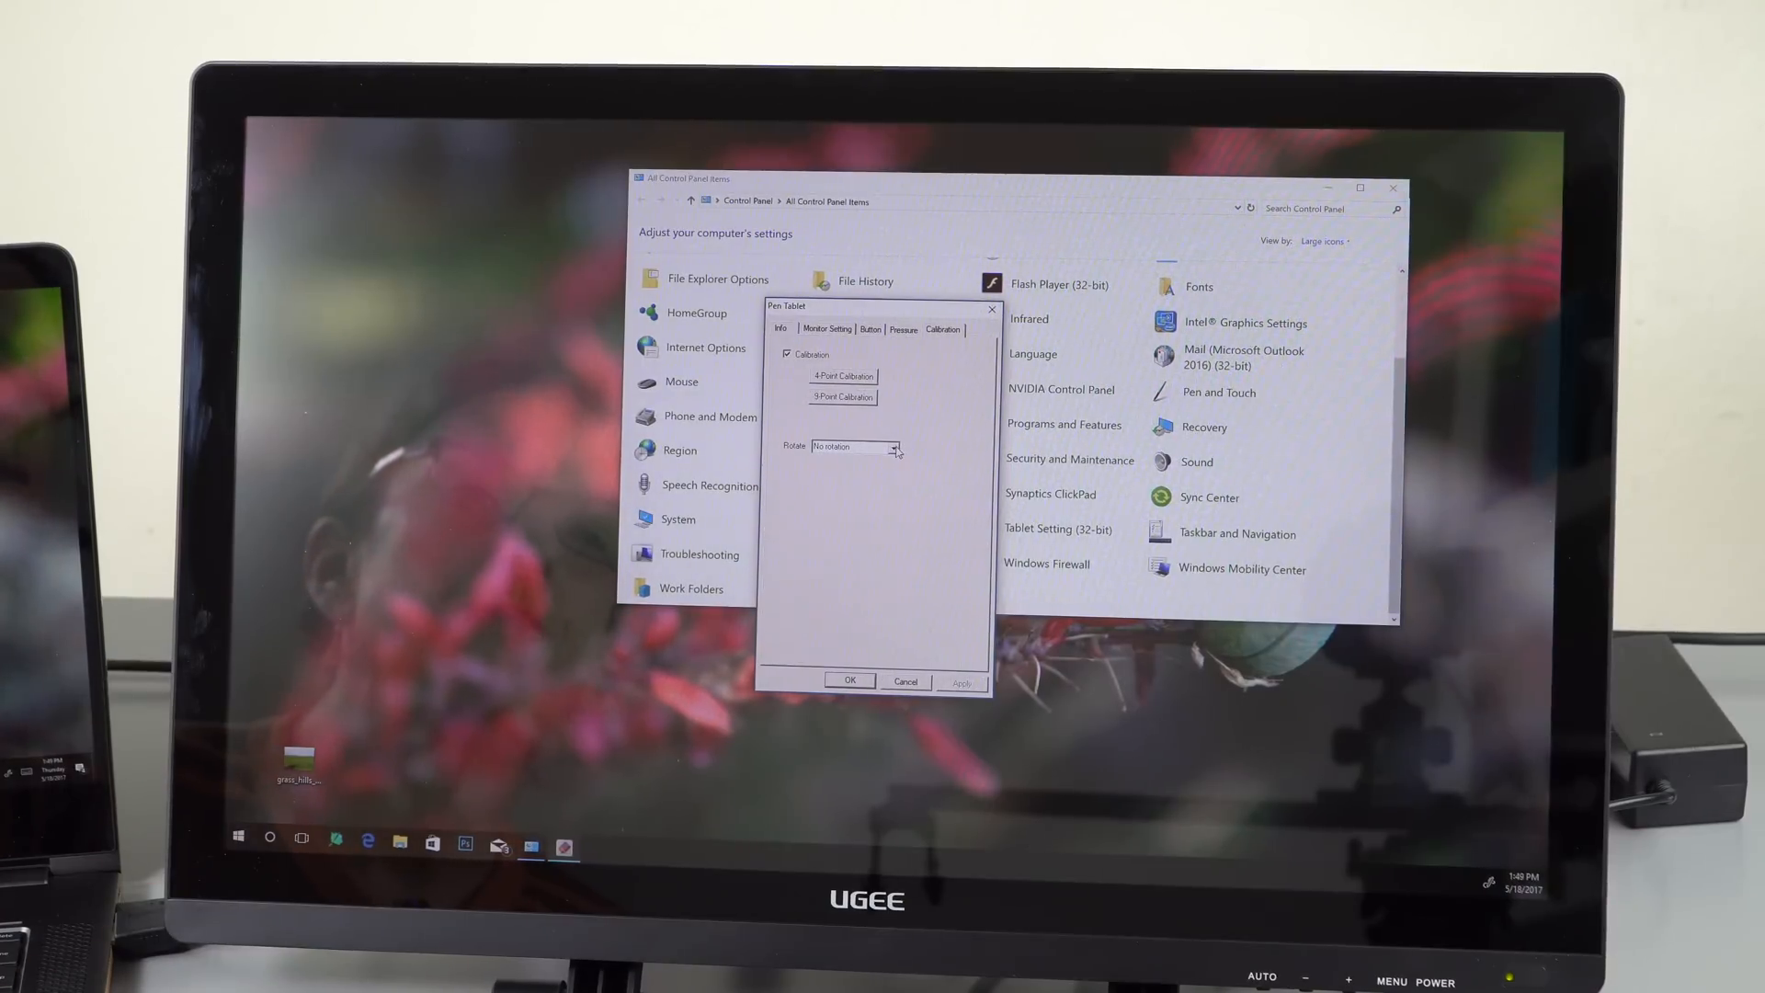
pyautogui.click(851, 447)
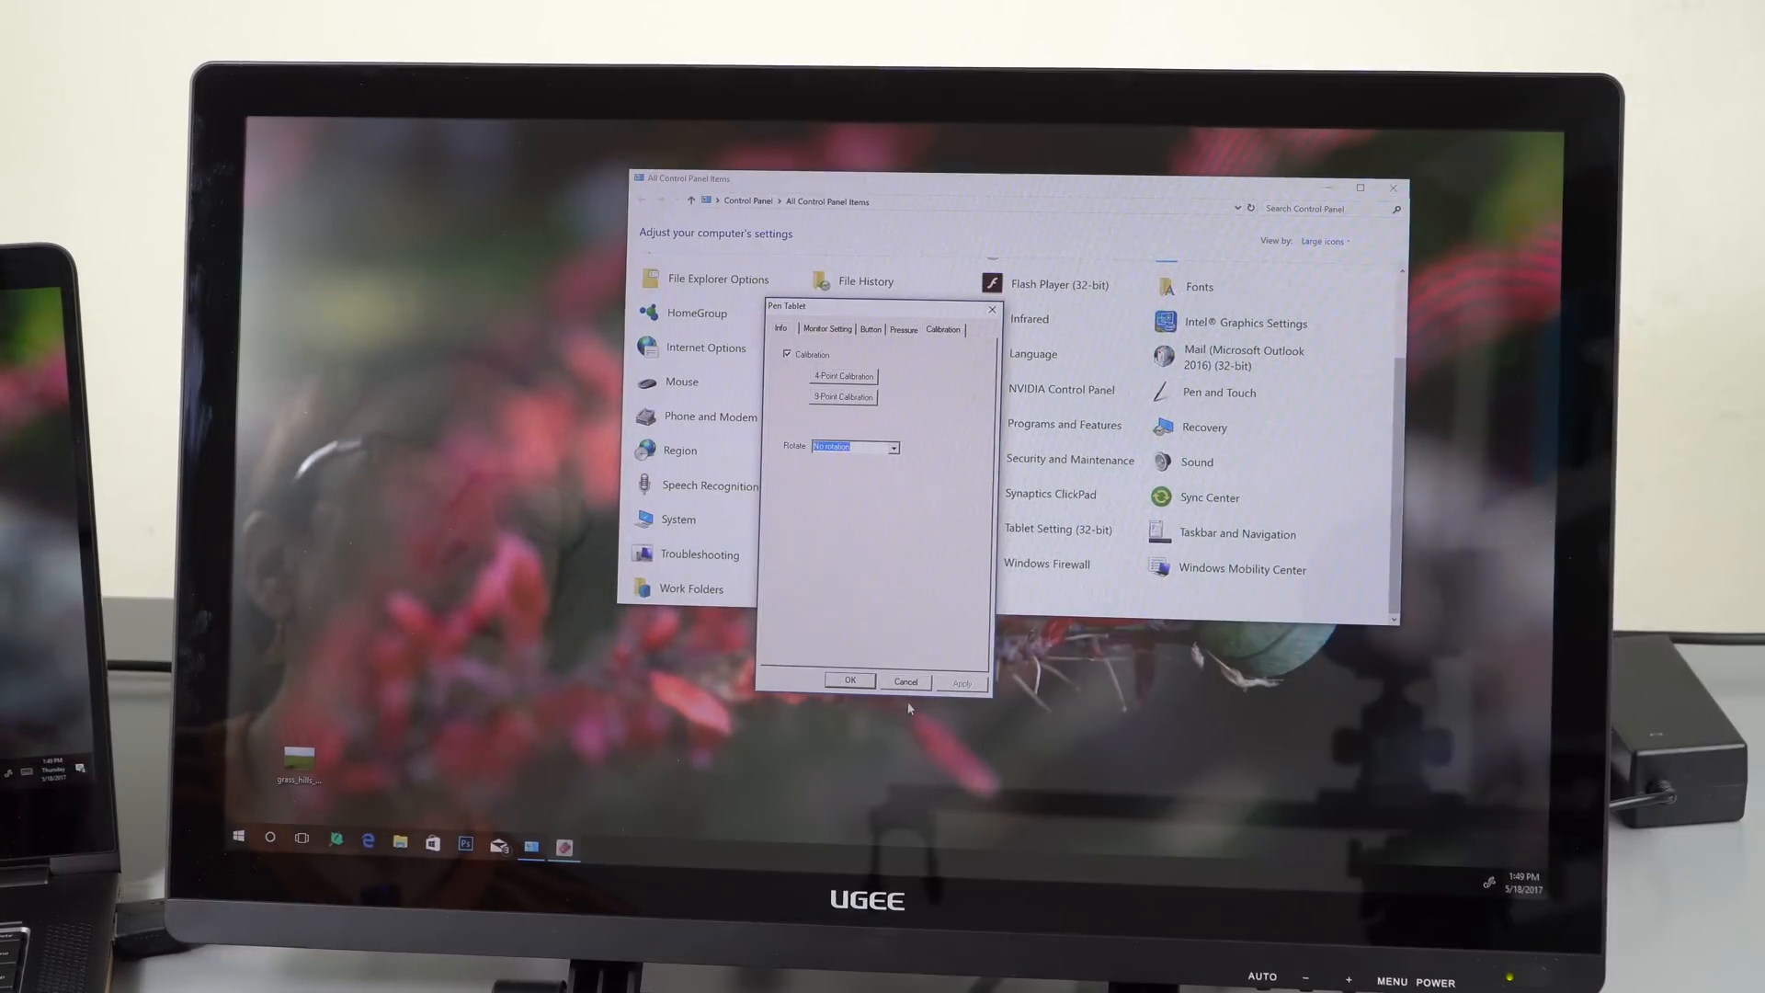
pyautogui.click(907, 680)
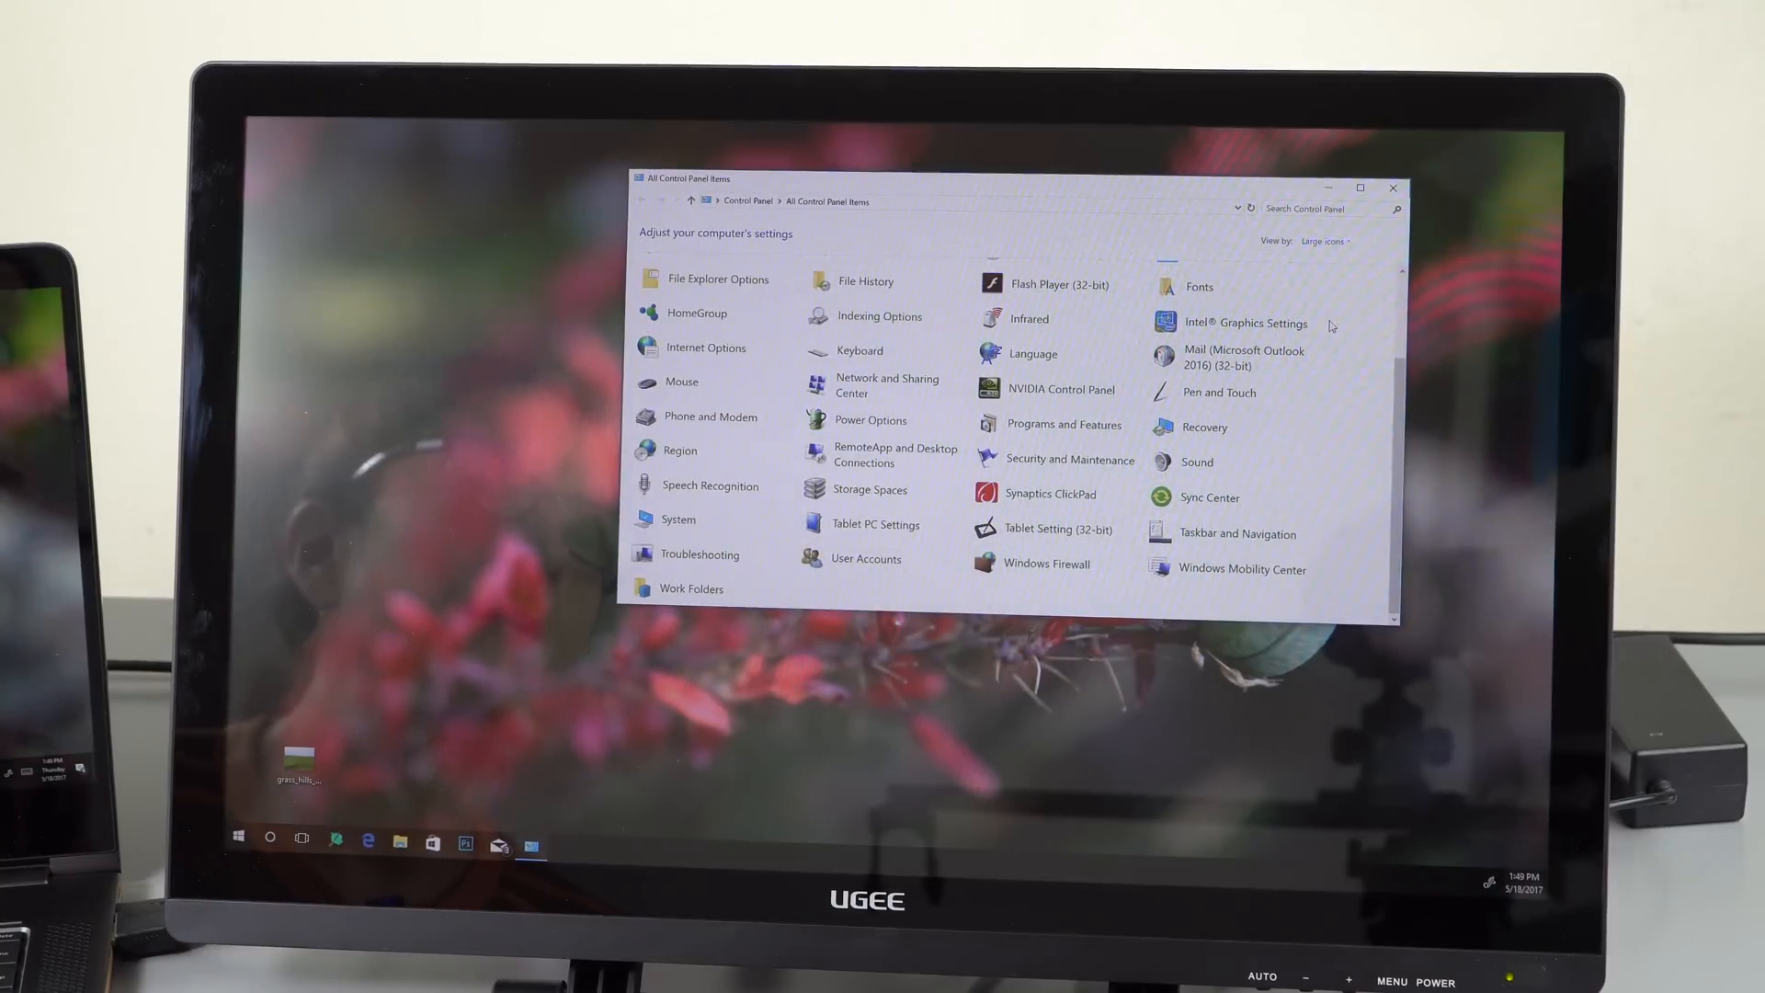